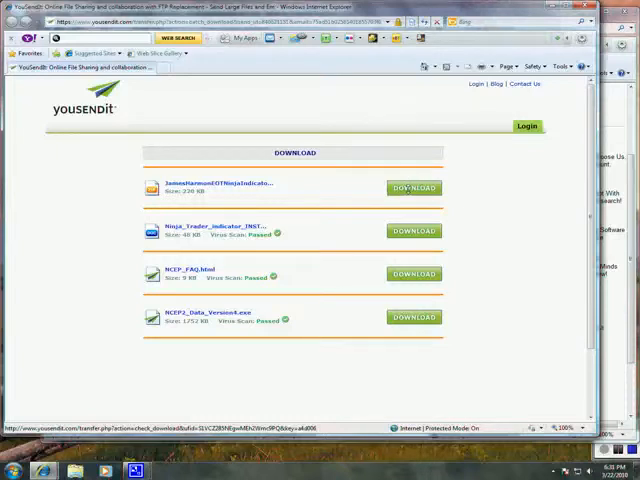
- Download the first shared file, saving it to the computer, and dismiss the completion notice
click(412, 188)
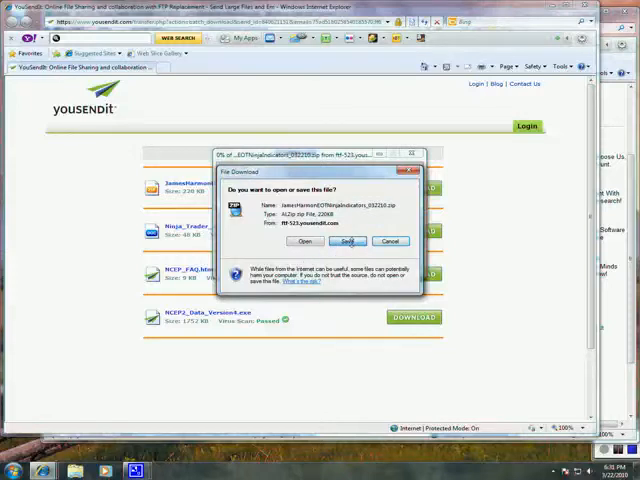
click(348, 240)
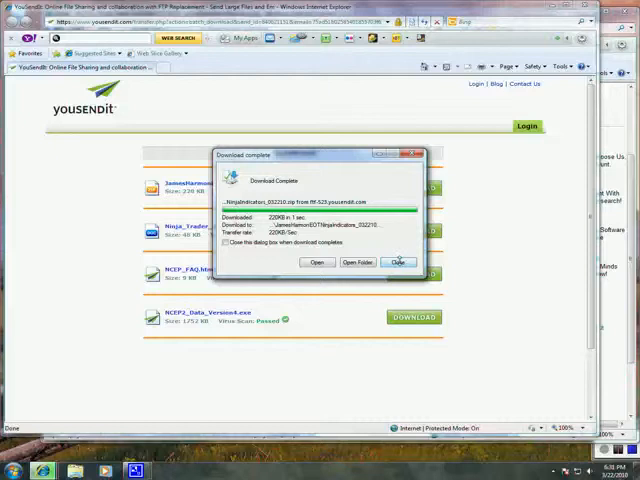
click(396, 262)
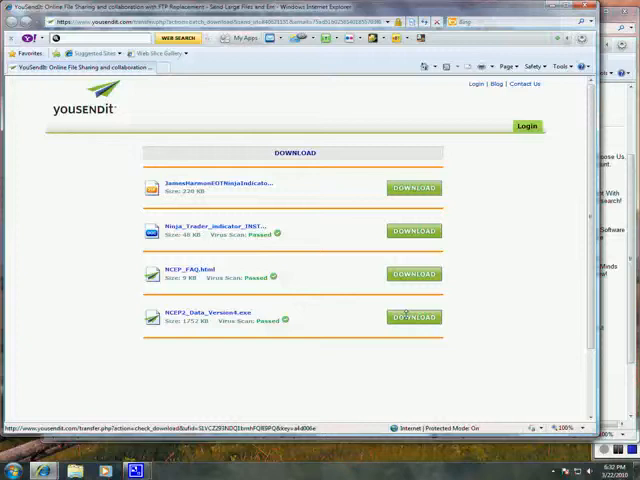
- Download the data installer .exe and dismiss the completion notice
click(412, 316)
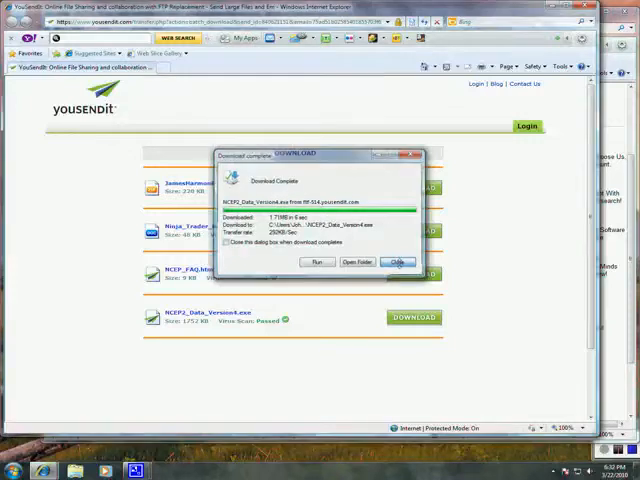
click(400, 262)
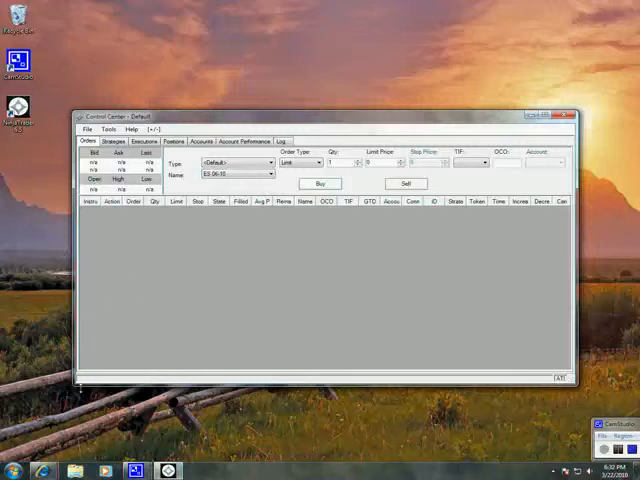
mouse_move(152, 360)
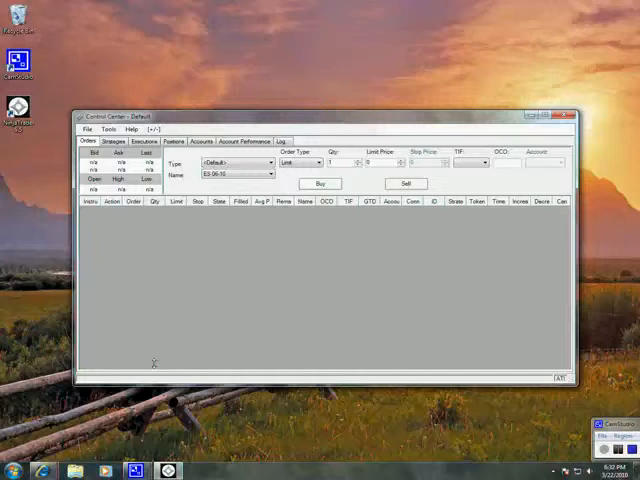
- Remove the old NinjaScript assembly with its indicators and strategies via Remove NinjaScript Assembly
click(88, 128)
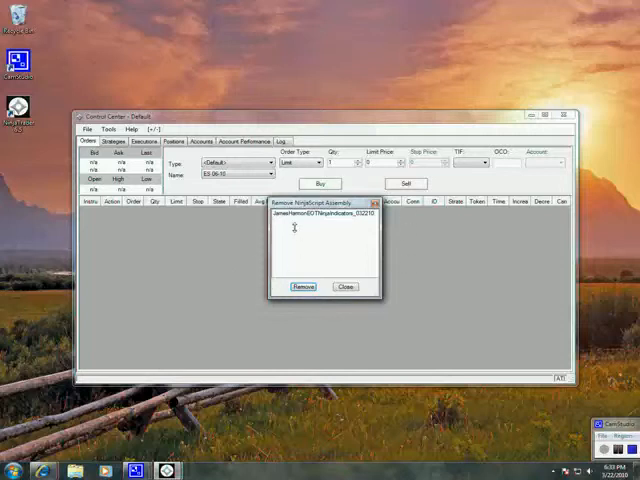
click(320, 214)
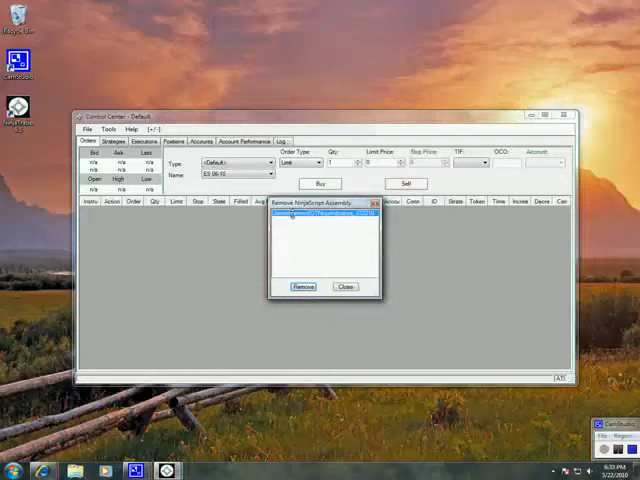
click(320, 216)
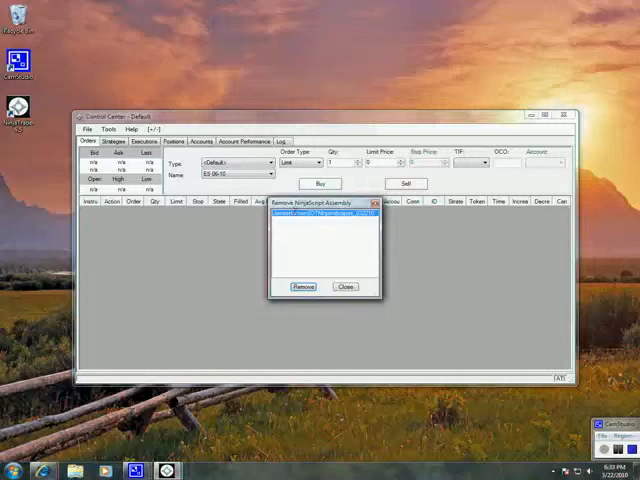
click(304, 288)
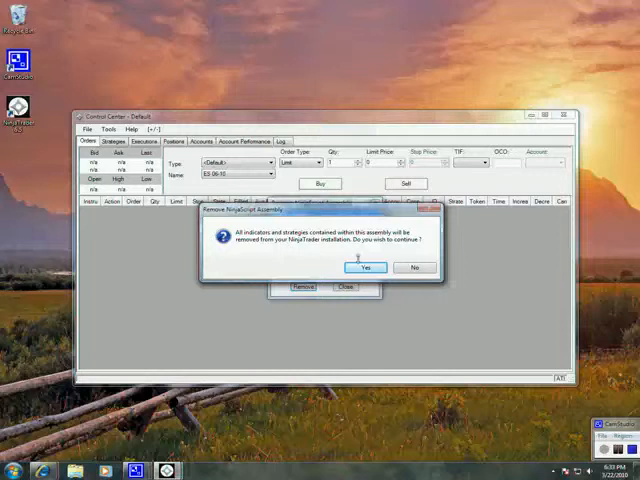
click(364, 268)
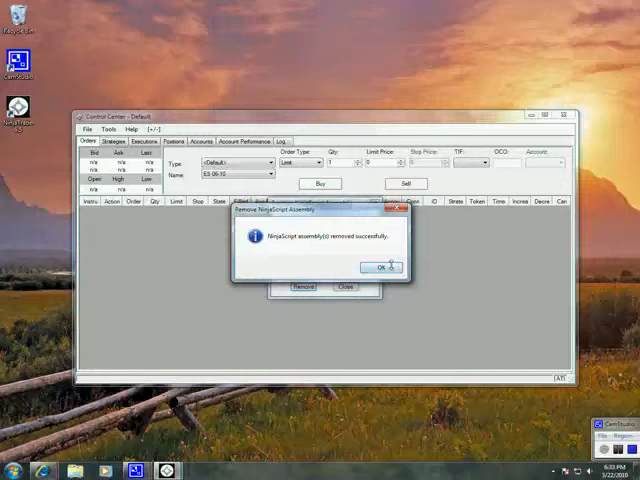
click(384, 266)
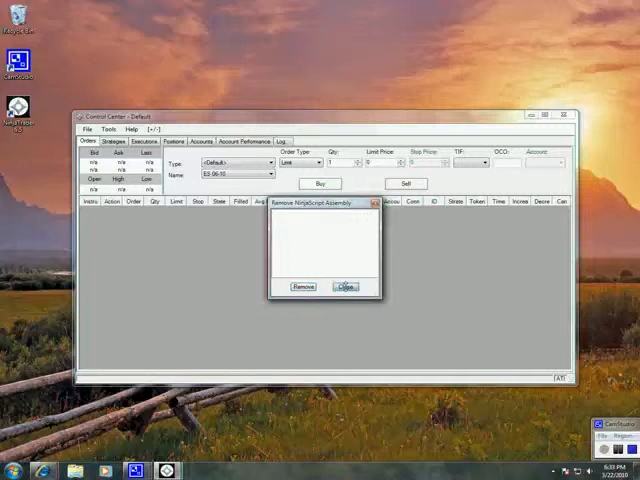
click(348, 288)
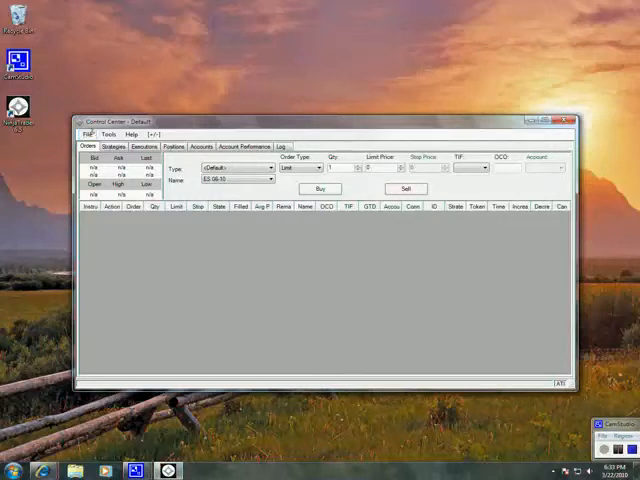
click(88, 134)
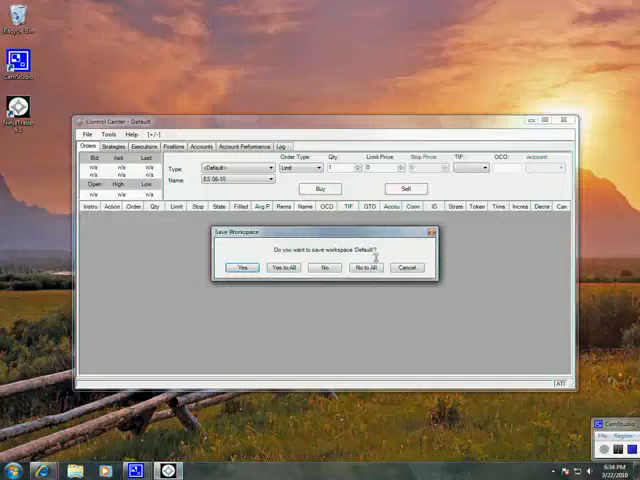
click(240, 268)
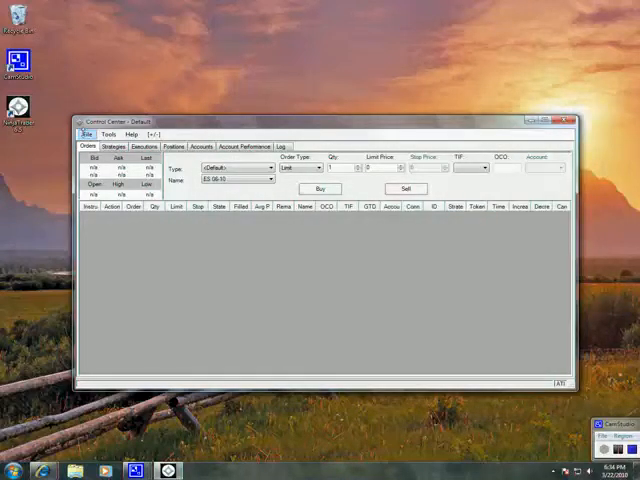
click(84, 132)
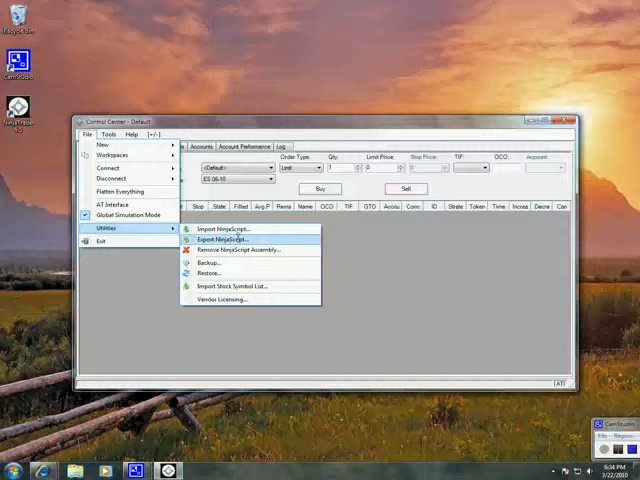
mouse_move(228, 228)
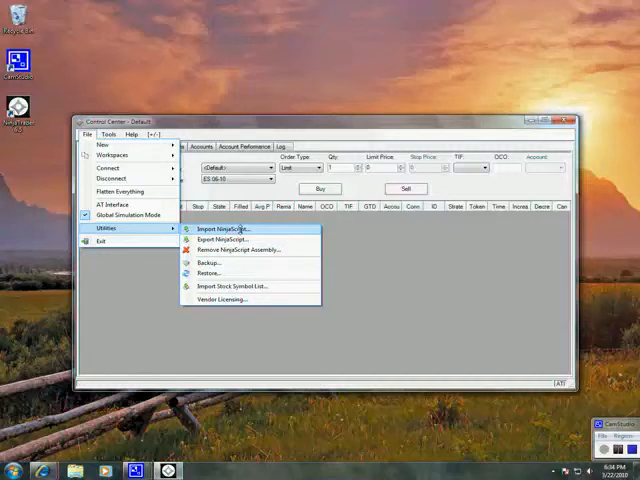
- Start Import NinjaScript and accept the trusted-source warning
click(224, 228)
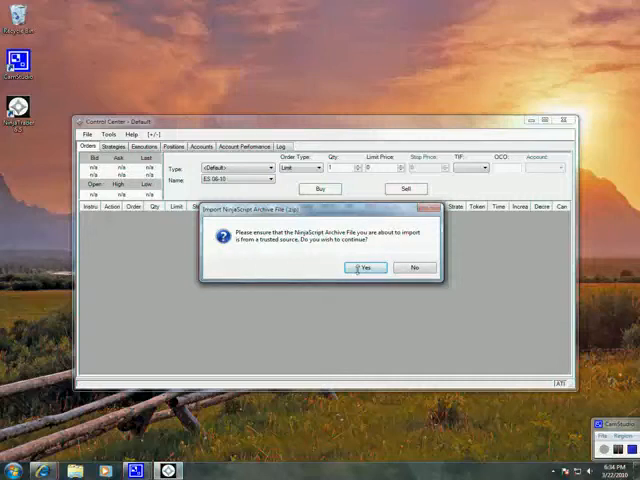
click(366, 268)
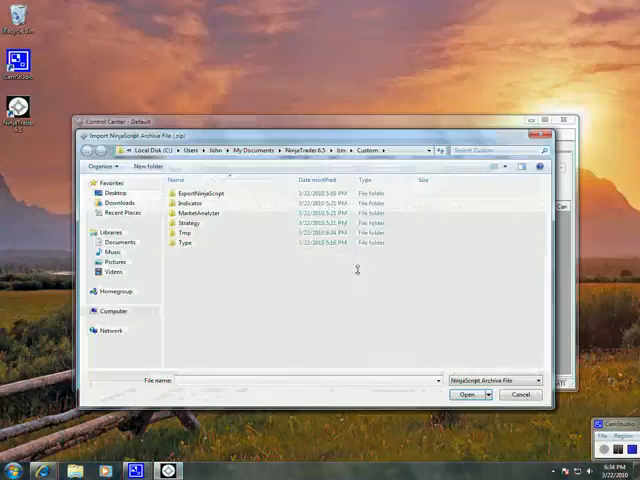
- Import the indicator zip archive from the Downloads folder and acknowledge the success message
click(186, 242)
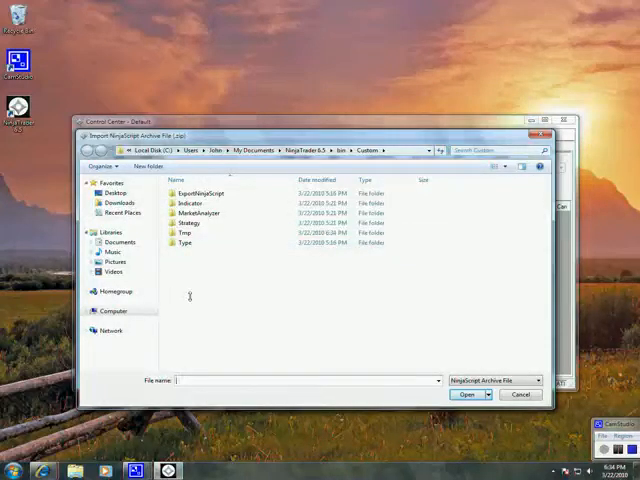
mouse_move(228, 300)
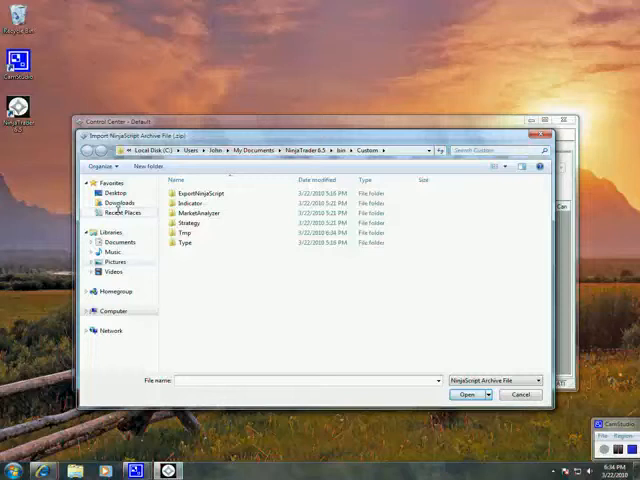
click(116, 204)
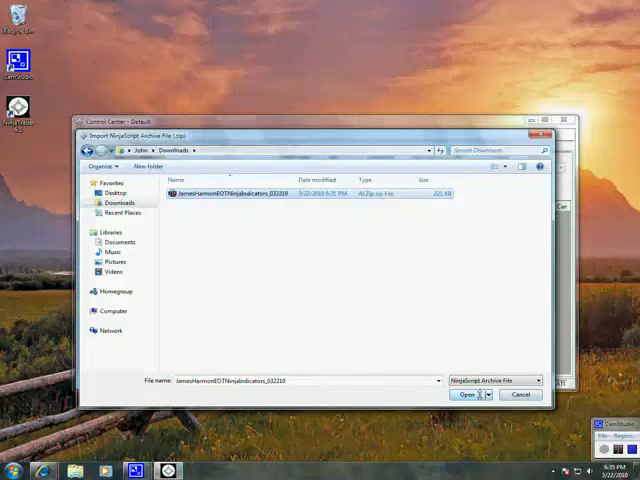
click(464, 394)
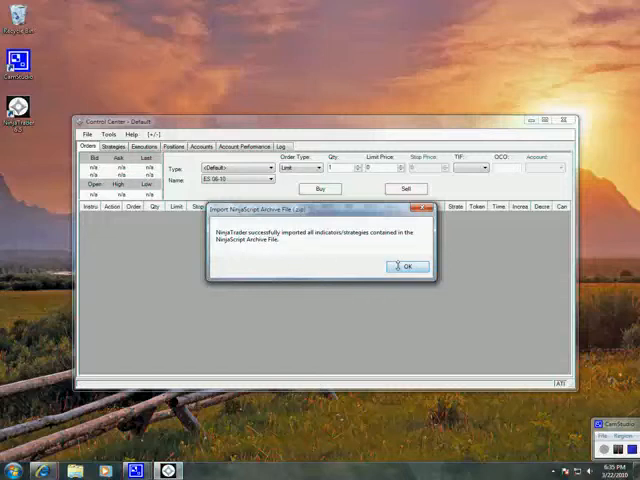
click(406, 266)
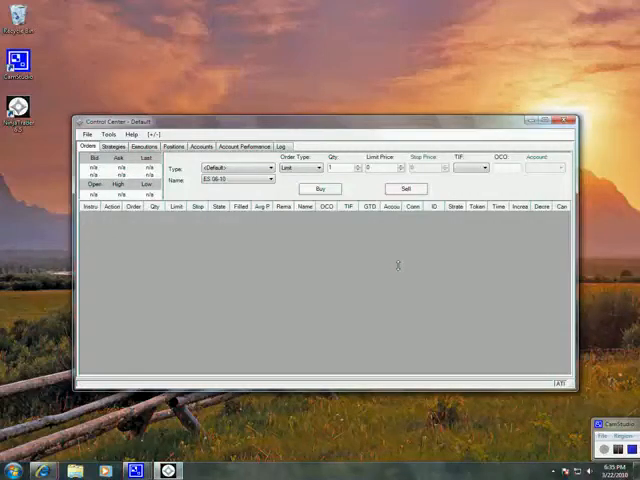
mouse_move(276, 252)
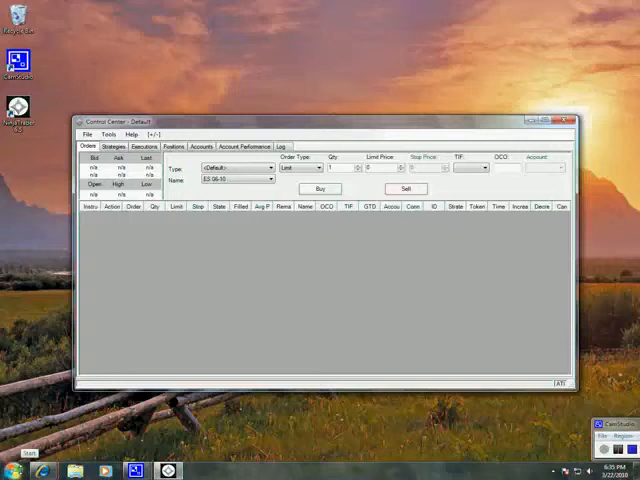
- Bring up the Windows Start menu
click(18, 456)
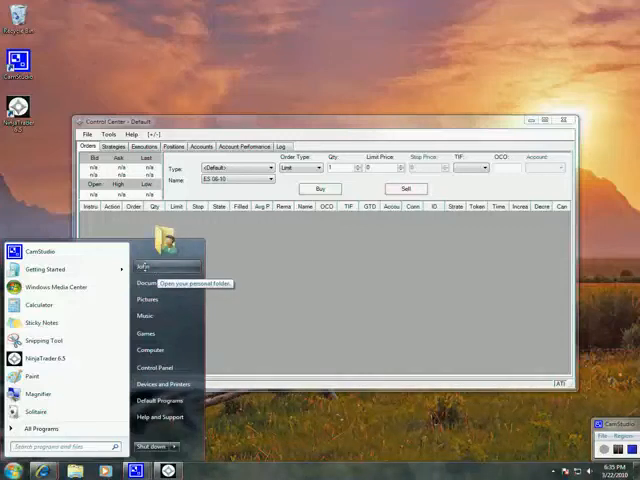
- Run the NSEP data installer from the user's Downloads folder and acknowledge the update-successful message
click(150, 268)
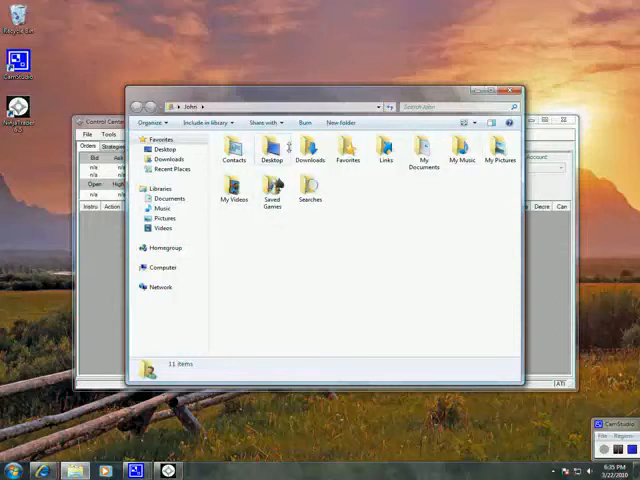
double_click(308, 160)
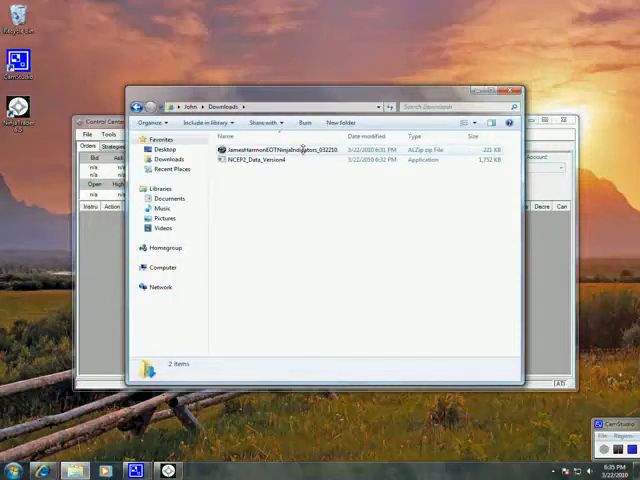
click(270, 160)
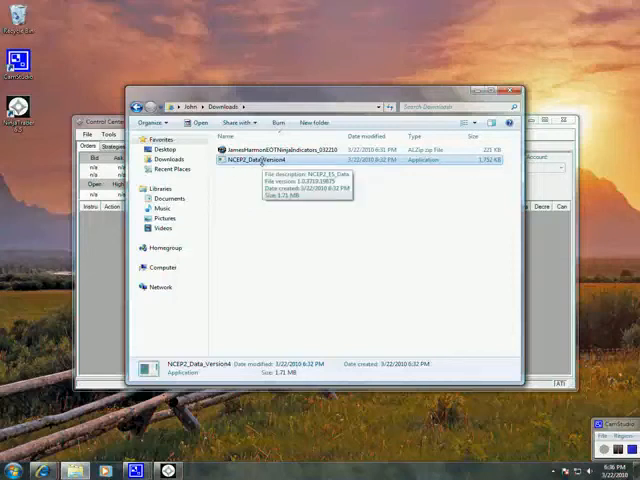
double_click(264, 160)
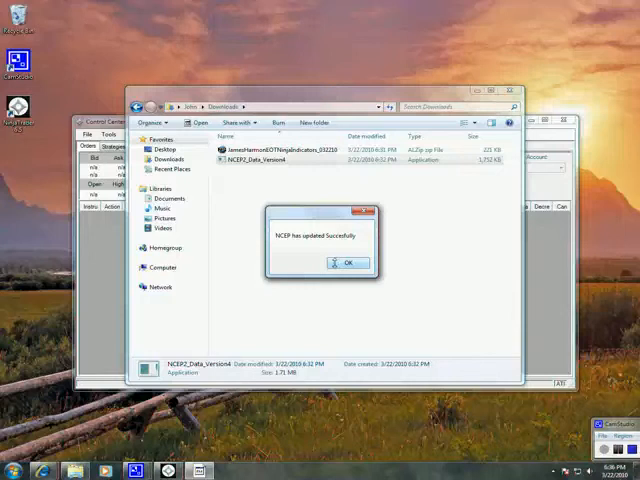
click(344, 264)
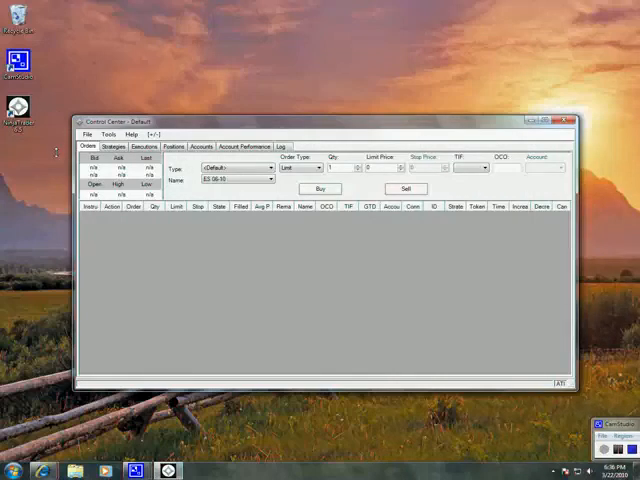
mouse_move(170, 298)
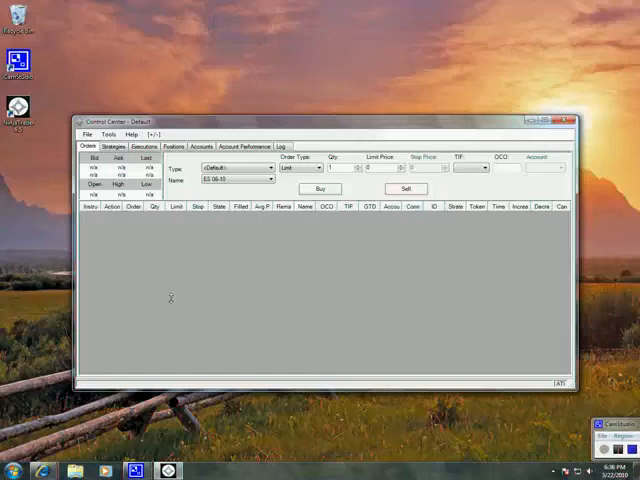
mouse_move(96, 360)
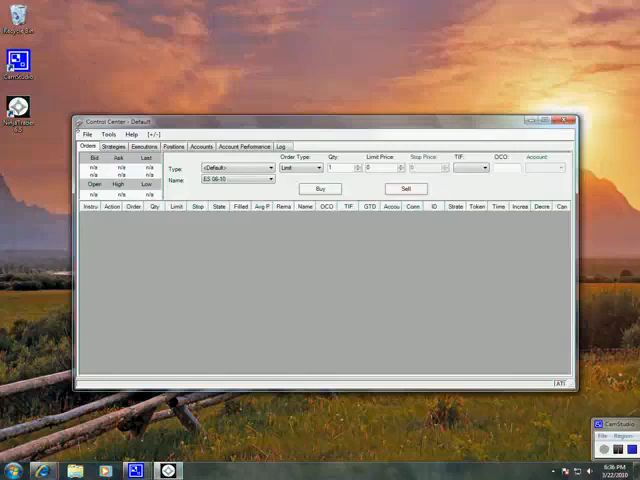
mouse_move(340, 310)
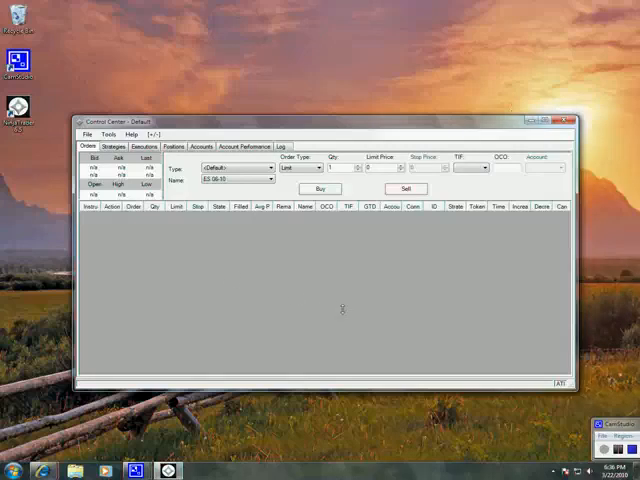